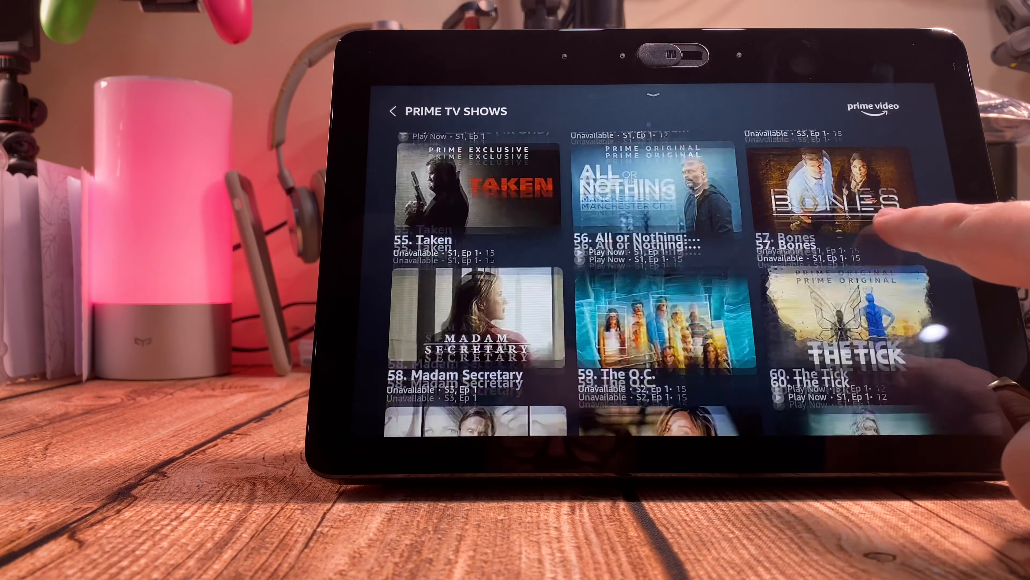
Step: Scroll the Prime TV Shows grid to item 84, James May: Our Man in Japan, and open its episodes
{"action": "scroll", "scroll_direction": "down", "scroll_amount": 3}
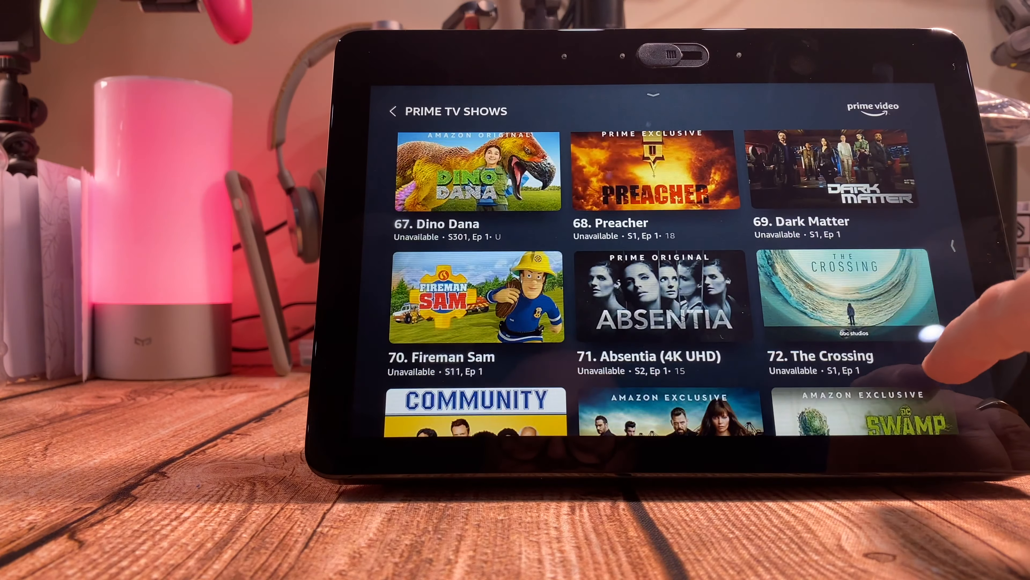
{"action": "scroll", "scroll_direction": "down", "scroll_amount": 3}
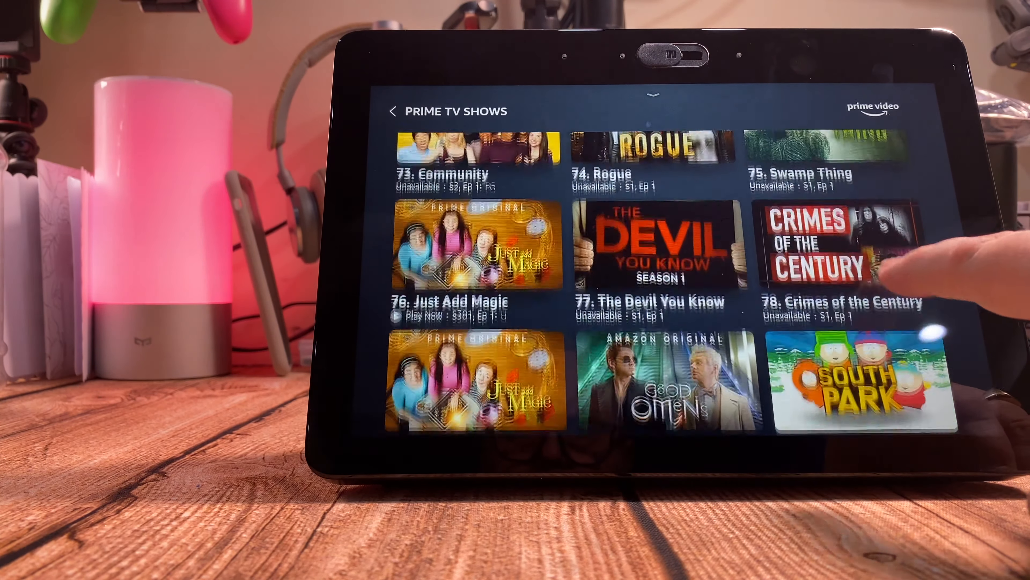
{"action": "scroll", "scroll_direction": "down", "scroll_amount": 3}
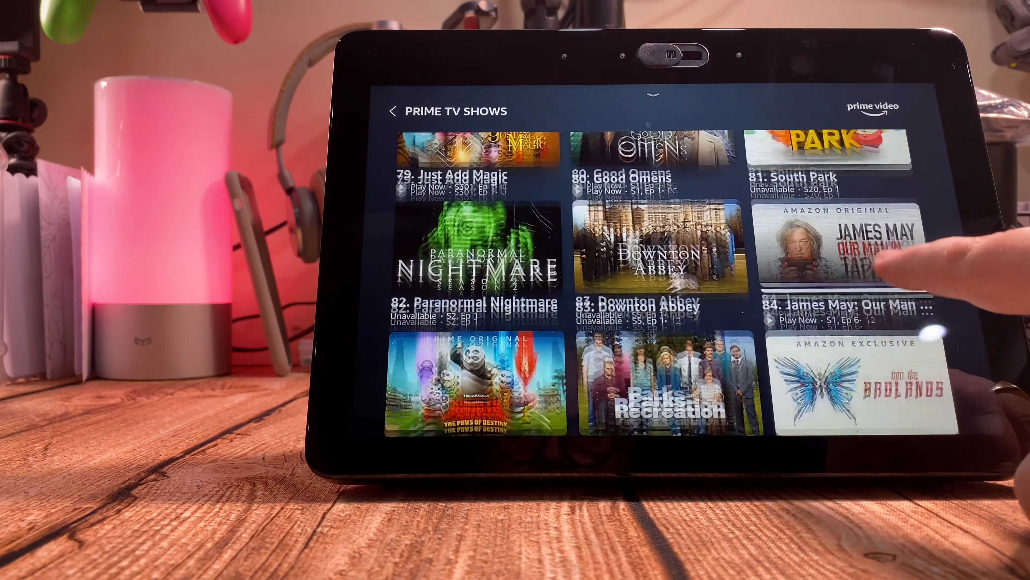
{"action": "scroll", "scroll_direction": "up", "scroll_amount": 3}
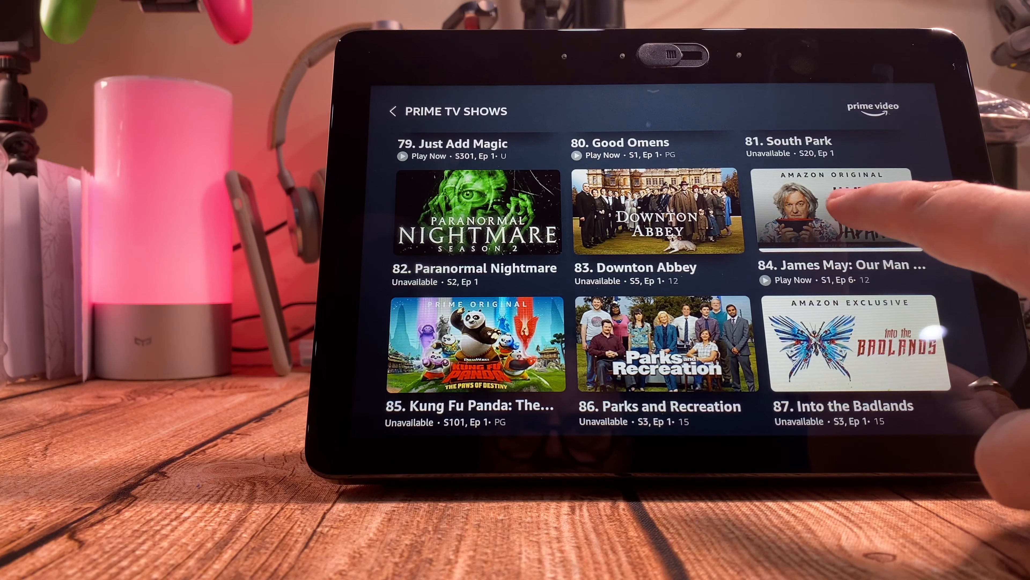
{"action": "left_click", "coordinate": [839, 211]}
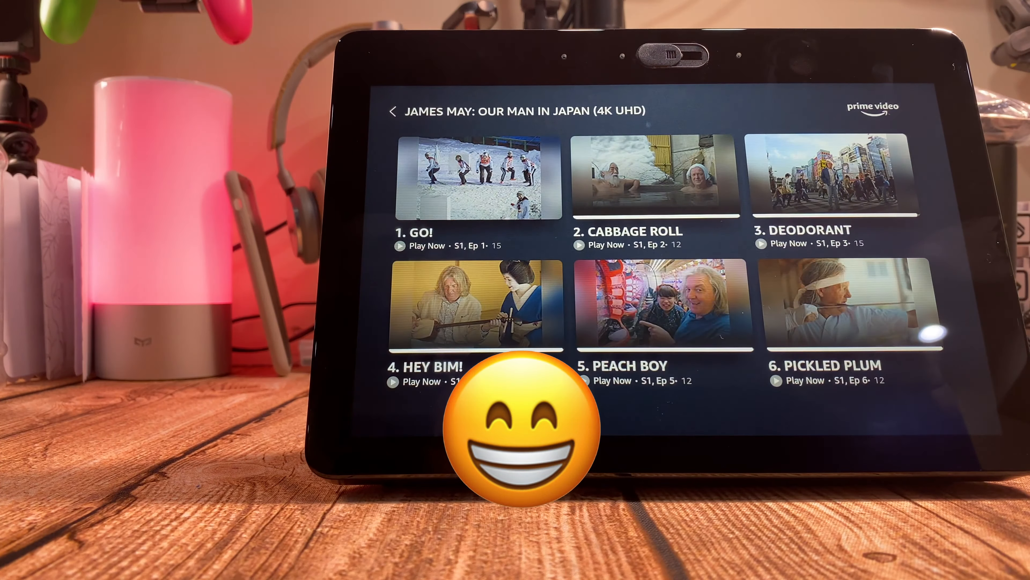